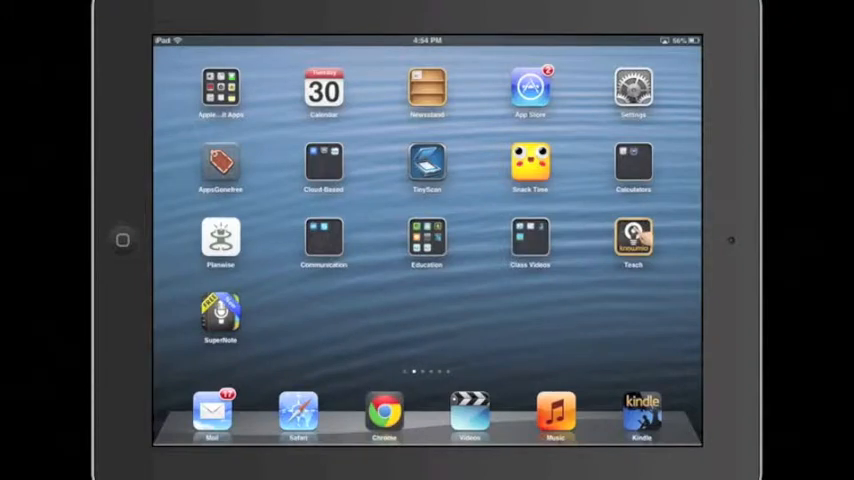
Open the Cloud-Based home-screen folder holding Dropbox, CloudOn and Box
left_click(324, 164)
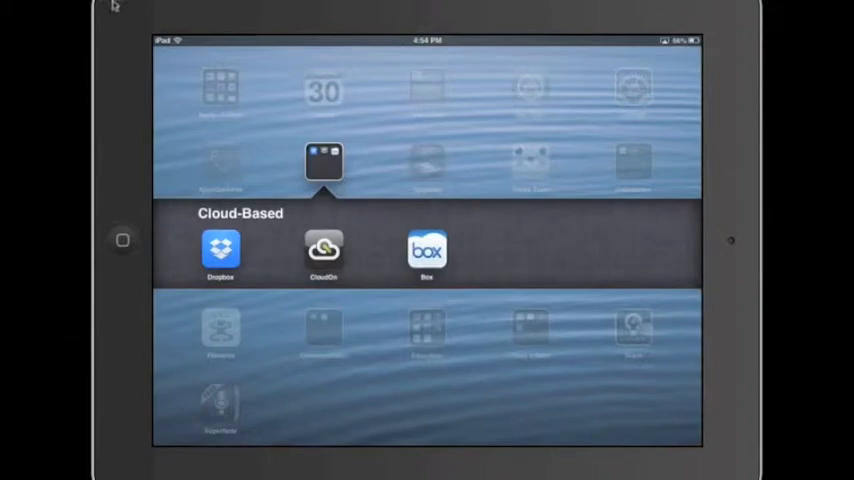
mouse_move(202, 288)
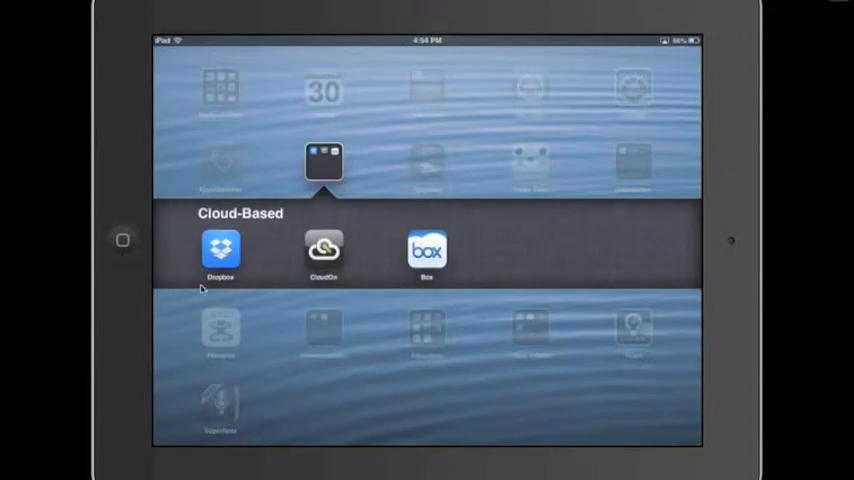
mouse_move(244, 304)
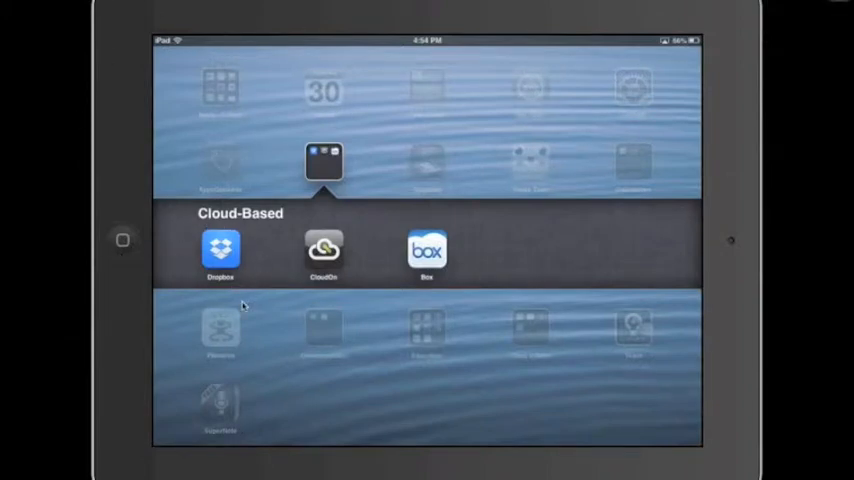
Launch Dropbox to its home list showing Getting Started.pdf
left_click(220, 250)
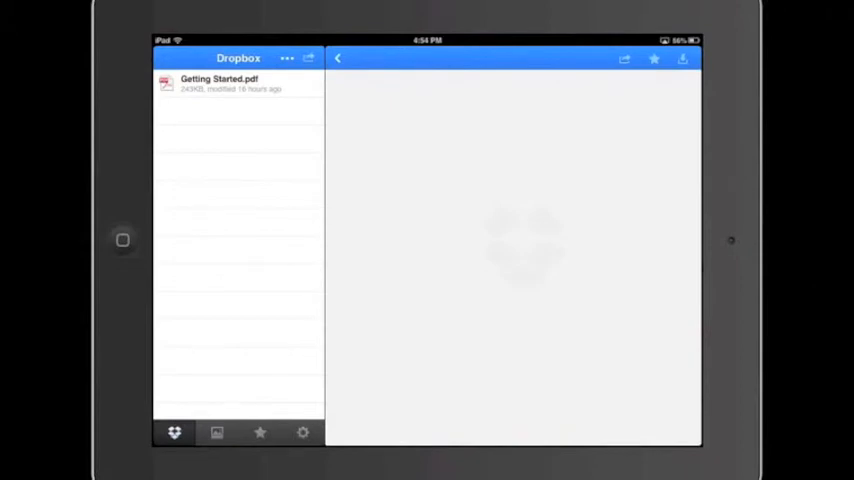
mouse_move(234, 304)
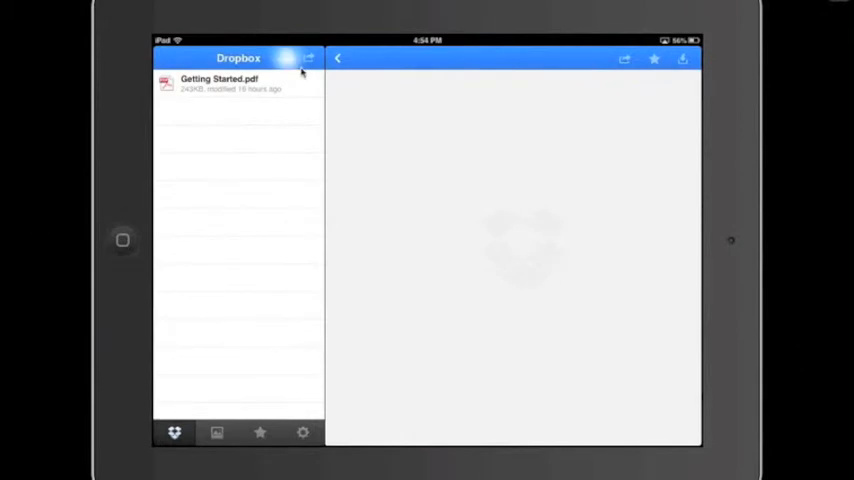
Create a new folder named 'Test Folder 1' in the Dropbox home via the ••• menu
left_click(288, 58)
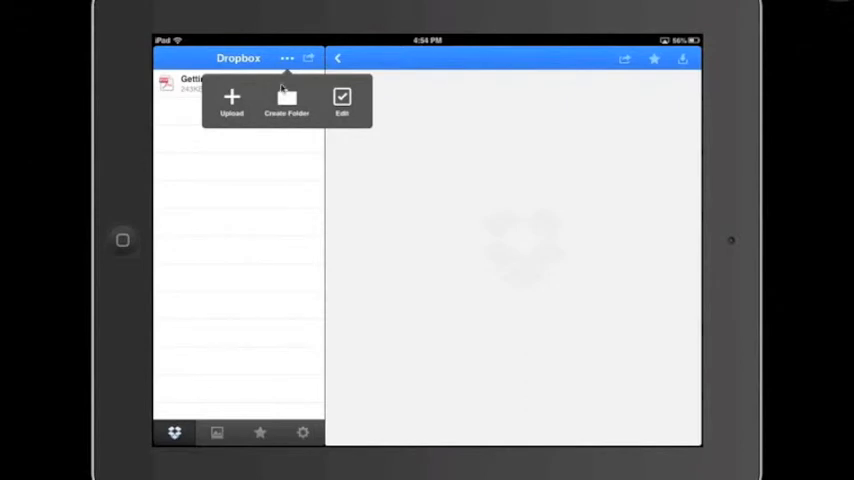
left_click(286, 100)
type("Test Folder 1")
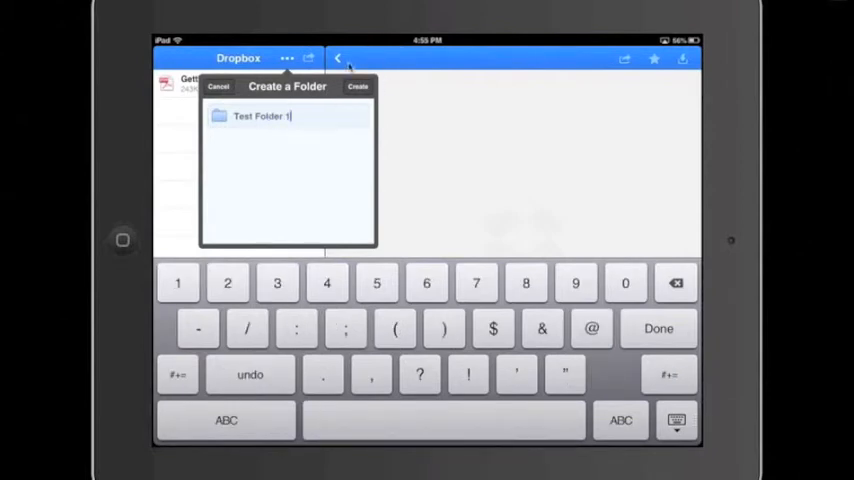
left_click(356, 86)
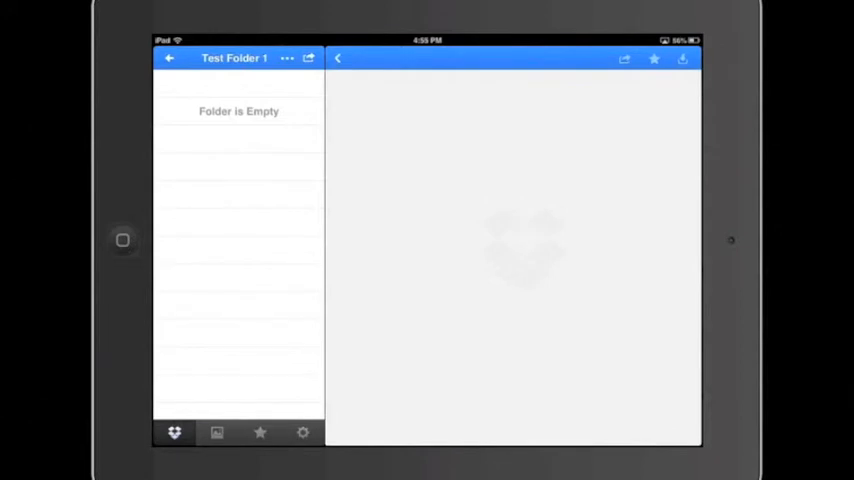
mouse_move(200, 92)
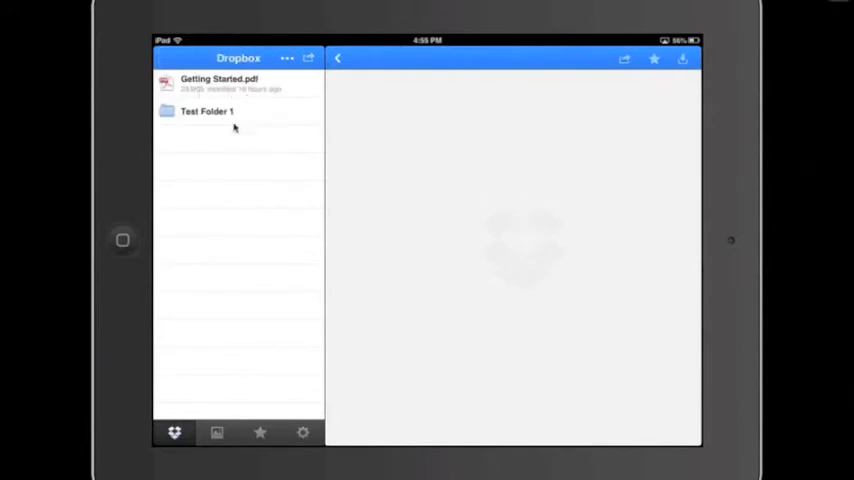
mouse_move(192, 156)
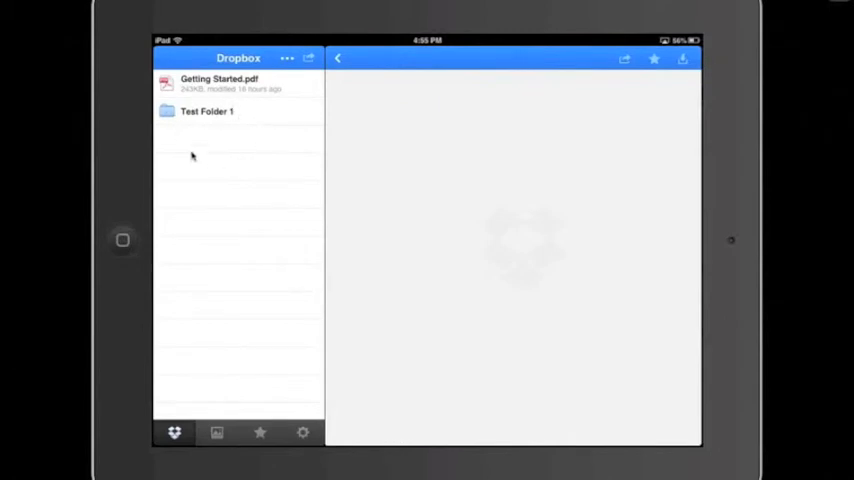
mouse_move(240, 264)
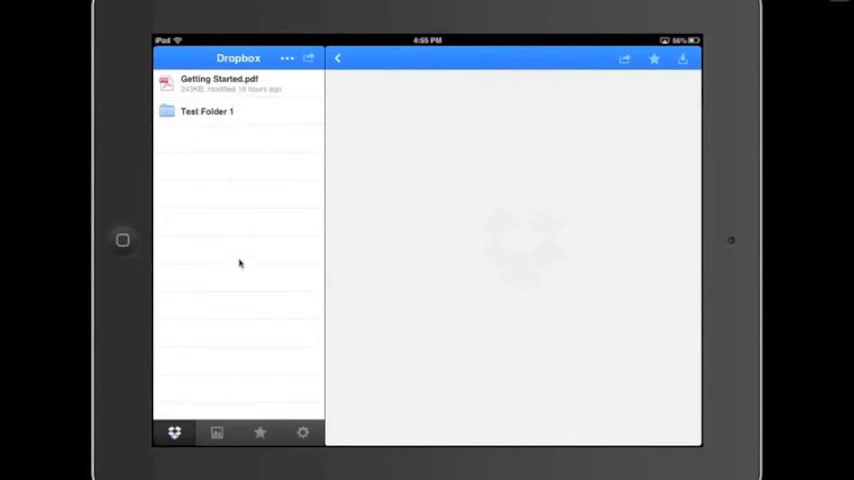